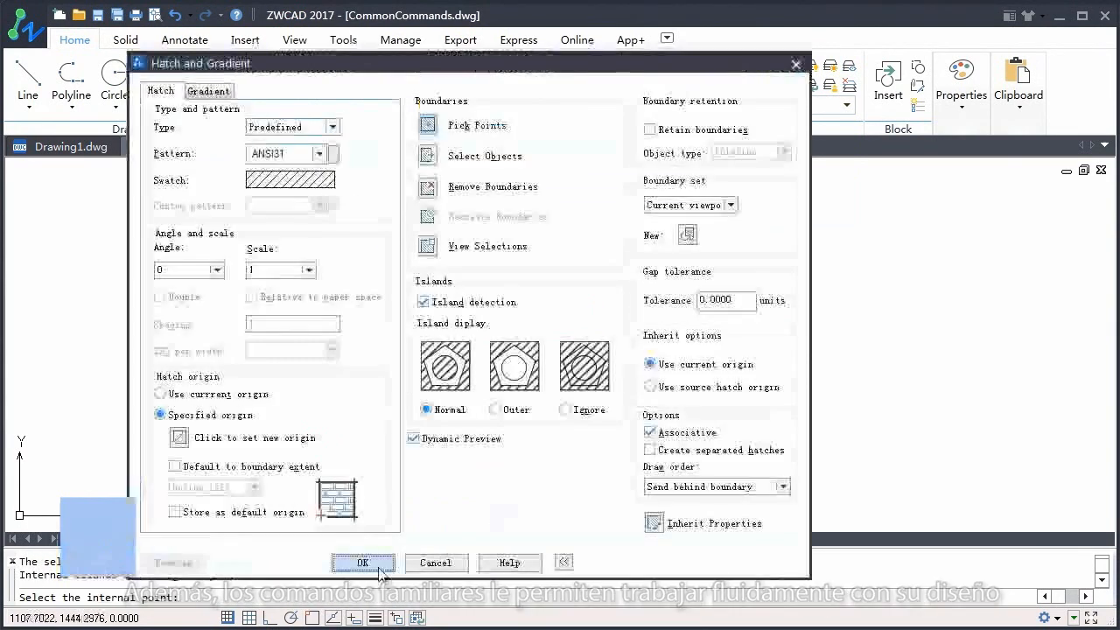
Step: Render the Sofa.dwg model from Render Settings, then bring up house.dwg in plan view
{"action": "left_click", "coordinate": [362, 564]}
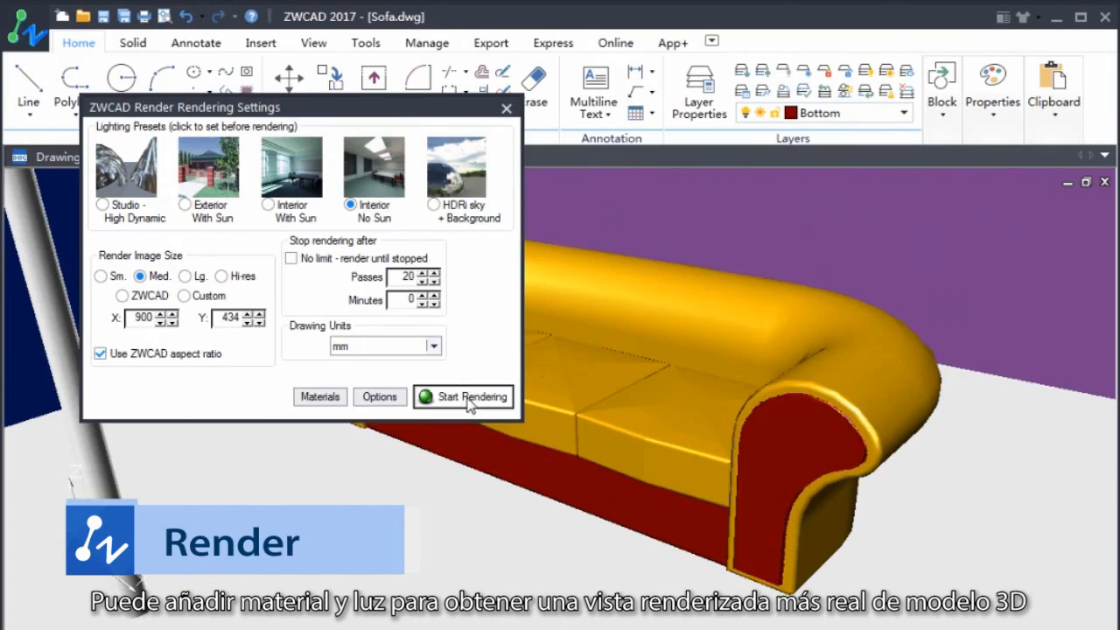
{"action": "left_click", "coordinate": [462, 396]}
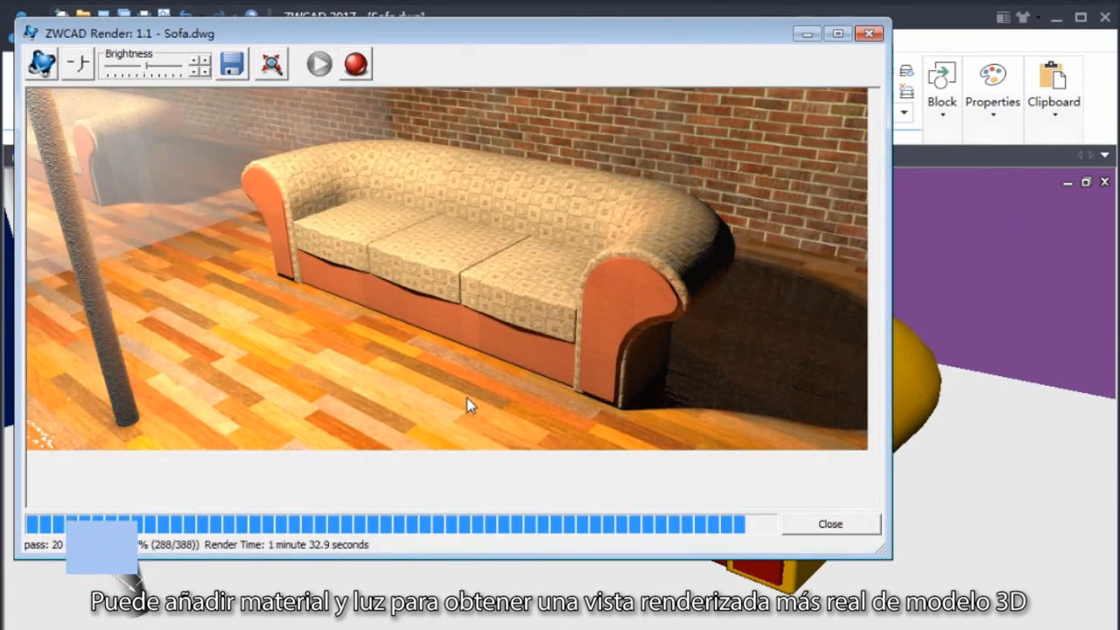
{"action": "left_click", "coordinate": [829, 523]}
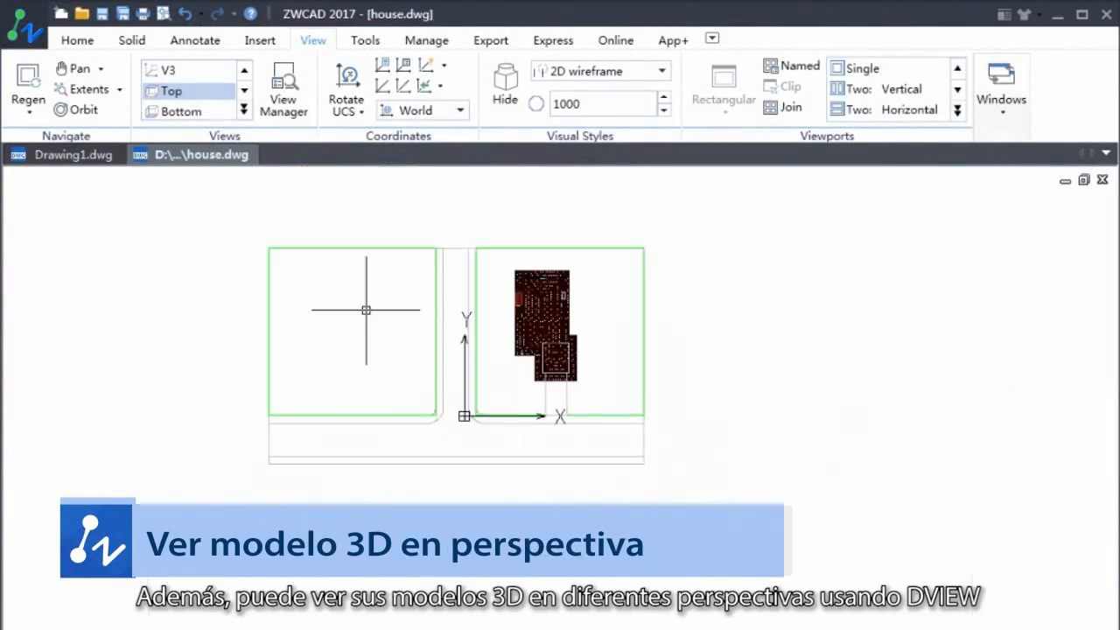